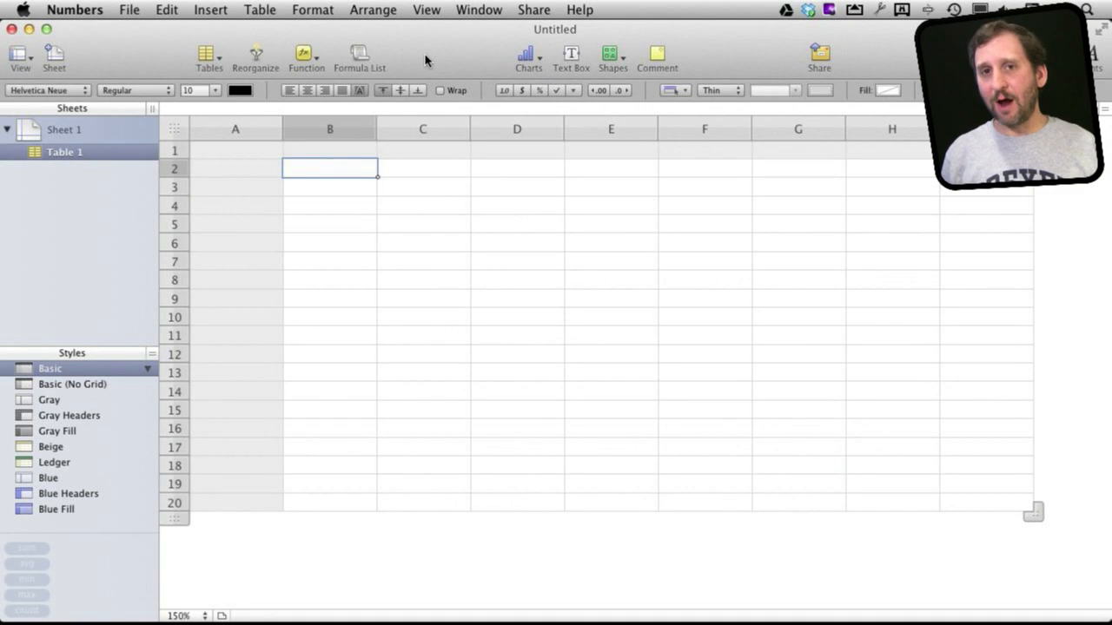
Enter the numbers 5, 6, 3, 7, 3, 454, 46, 4 into B2 through B9
click(235, 150)
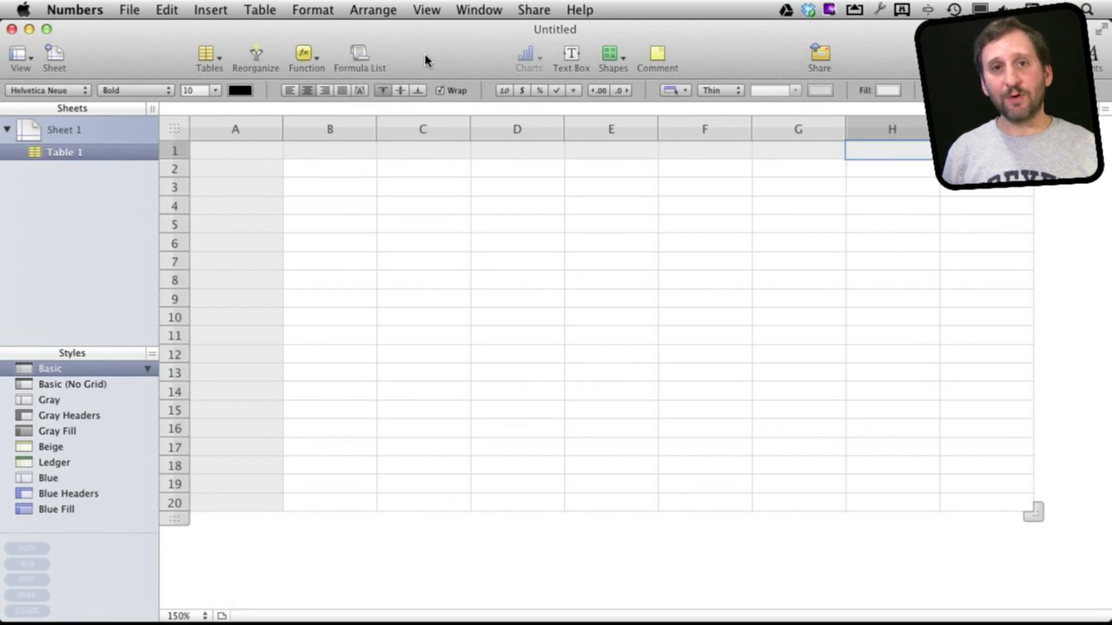
click(235, 150)
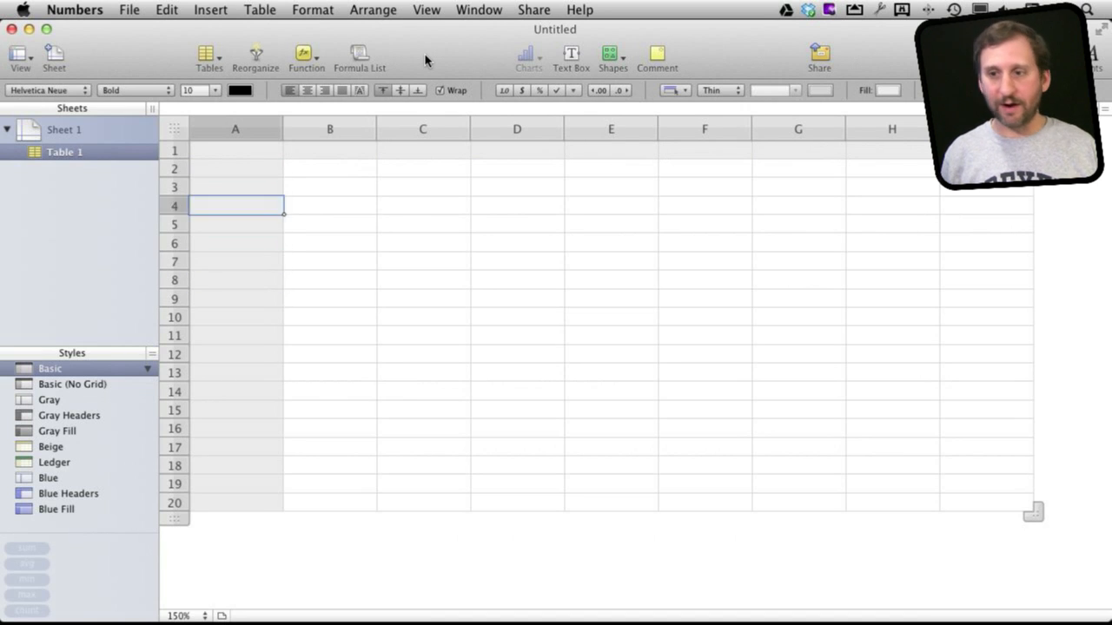
click(422, 169)
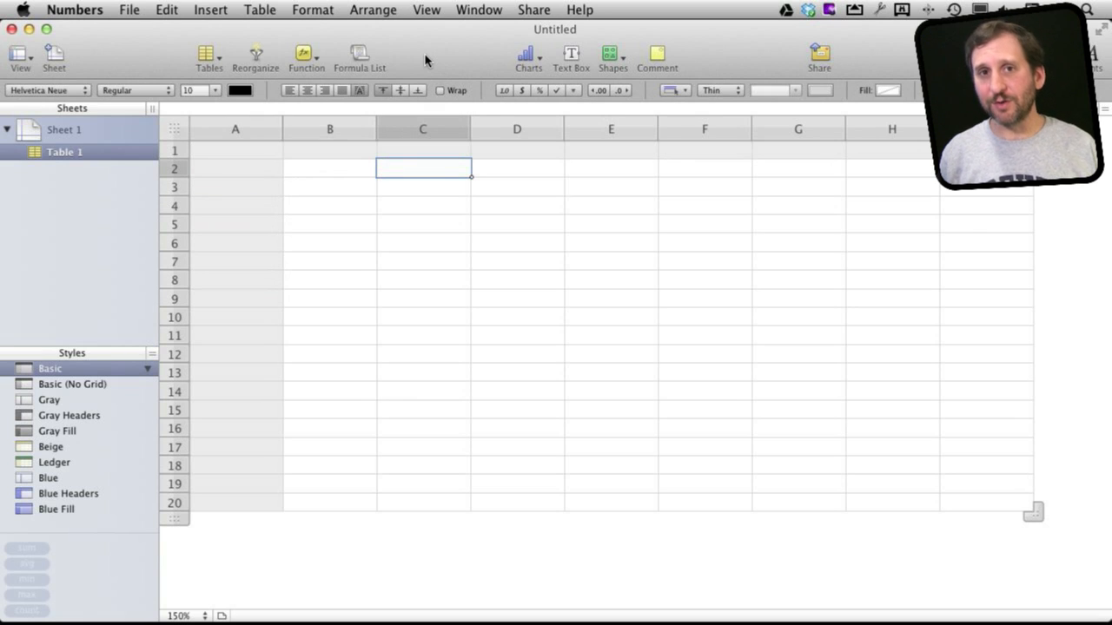
click(329, 168)
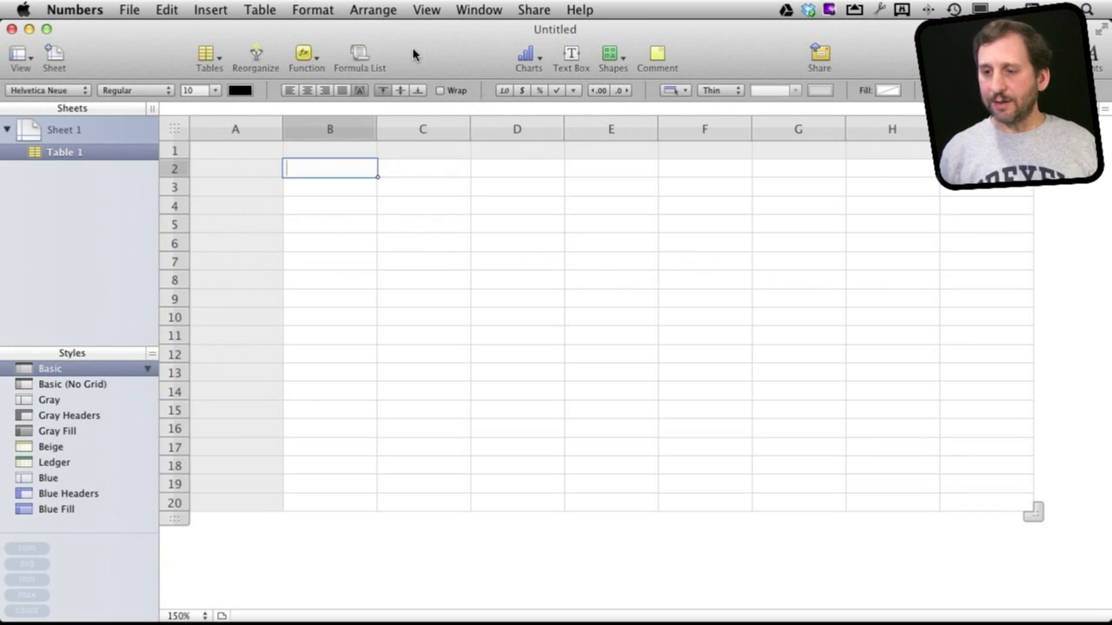
text(3)
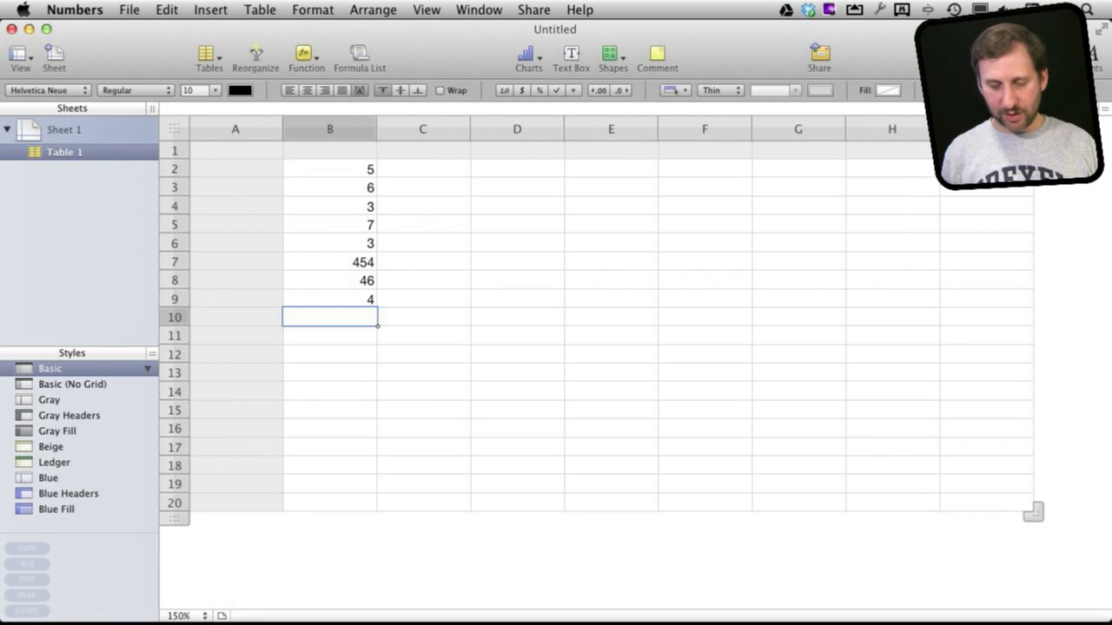
Put =AVERAGE(B2:B9) in B10, showing 66
text(=)
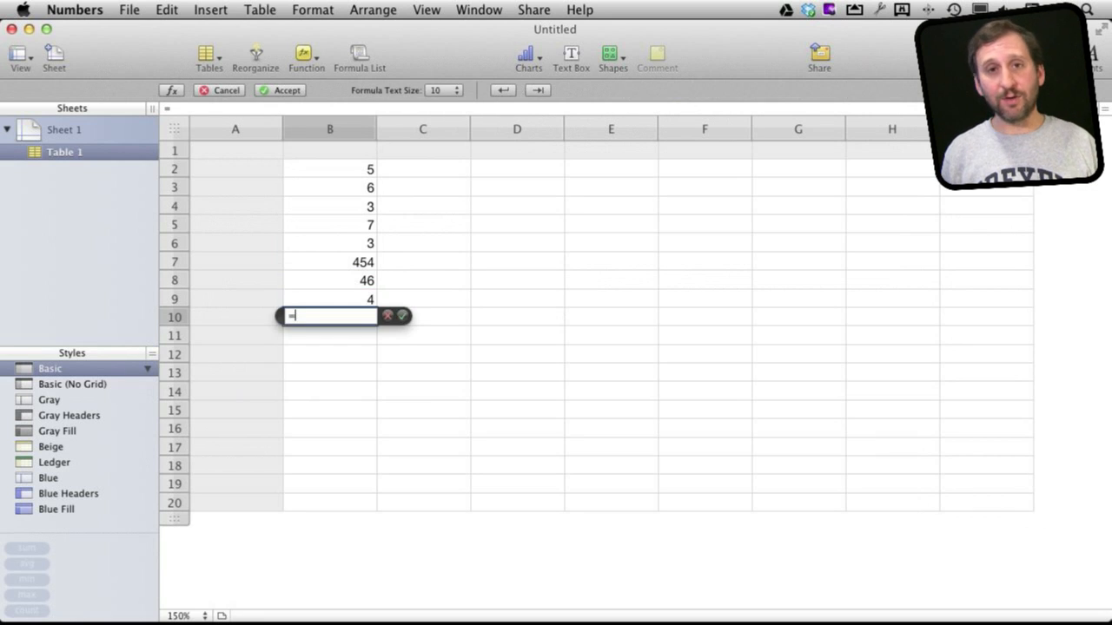
text(averag)
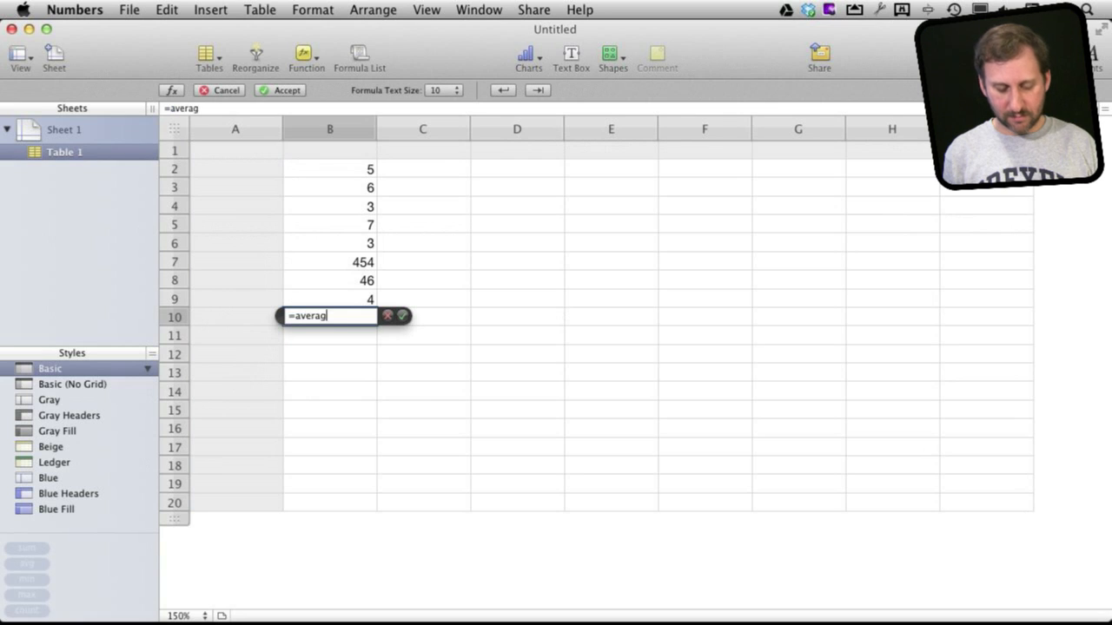
text(AVERAGE()
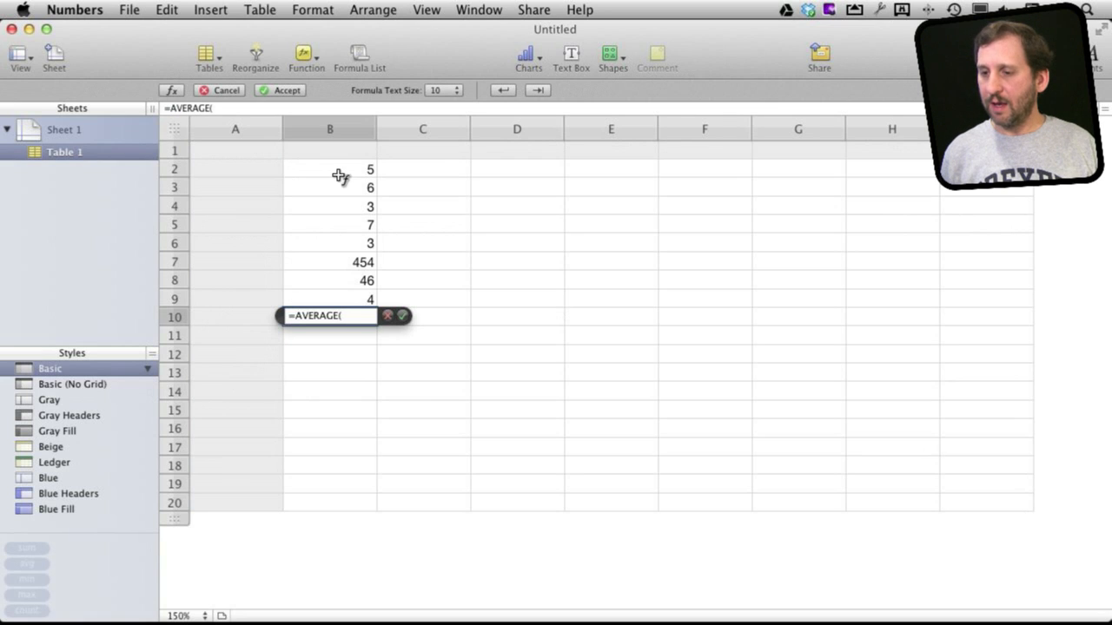
drag(330, 168, 329, 299)
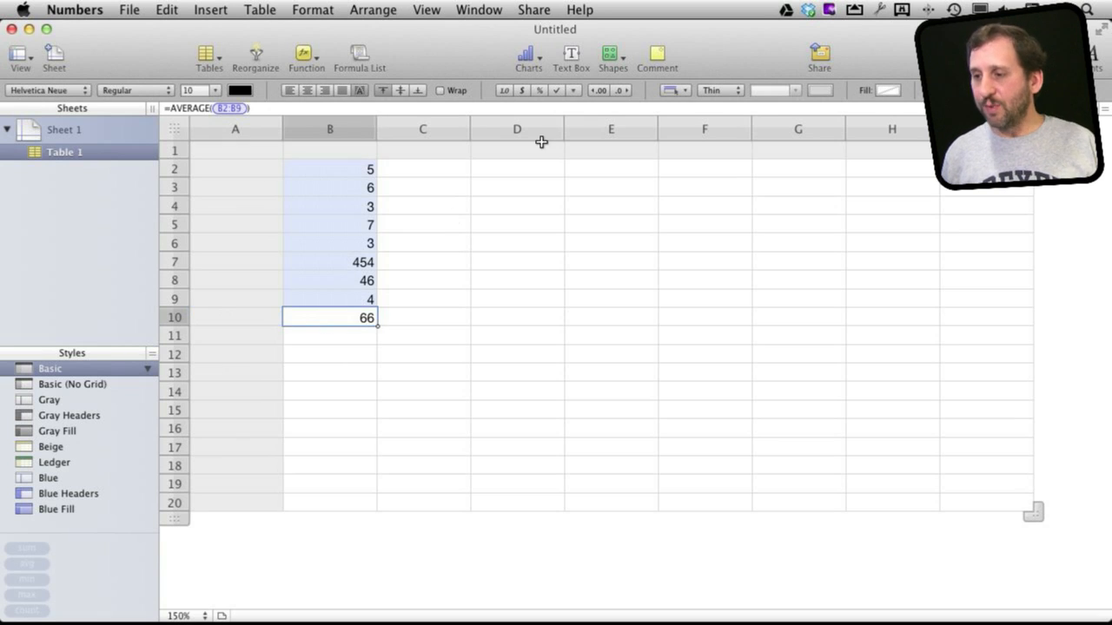
mouse_move(353, 284)
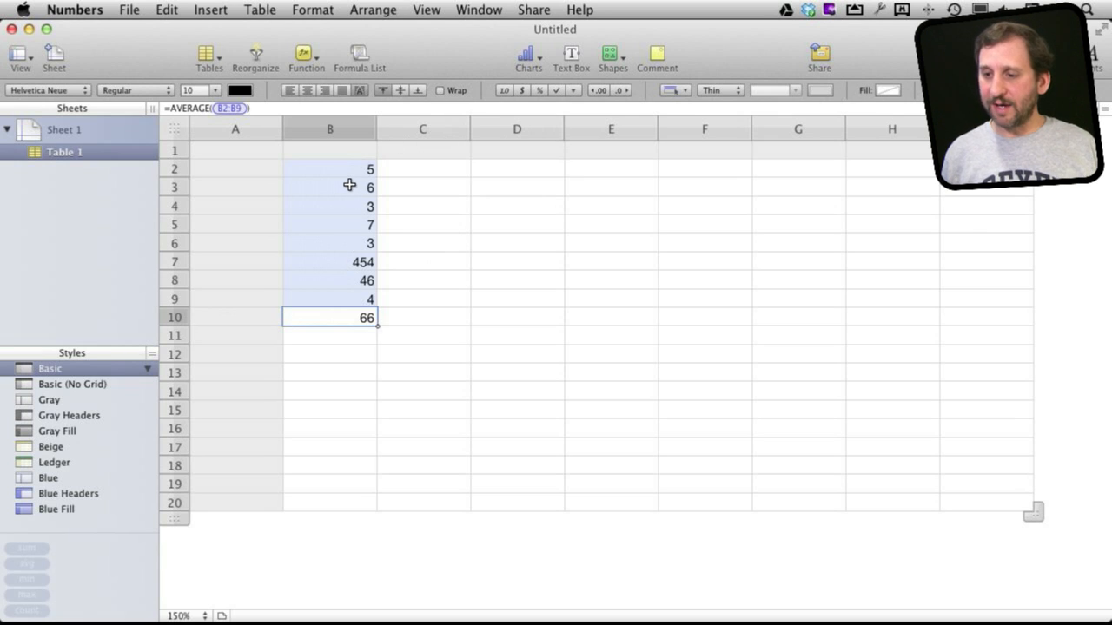
mouse_move(338, 319)
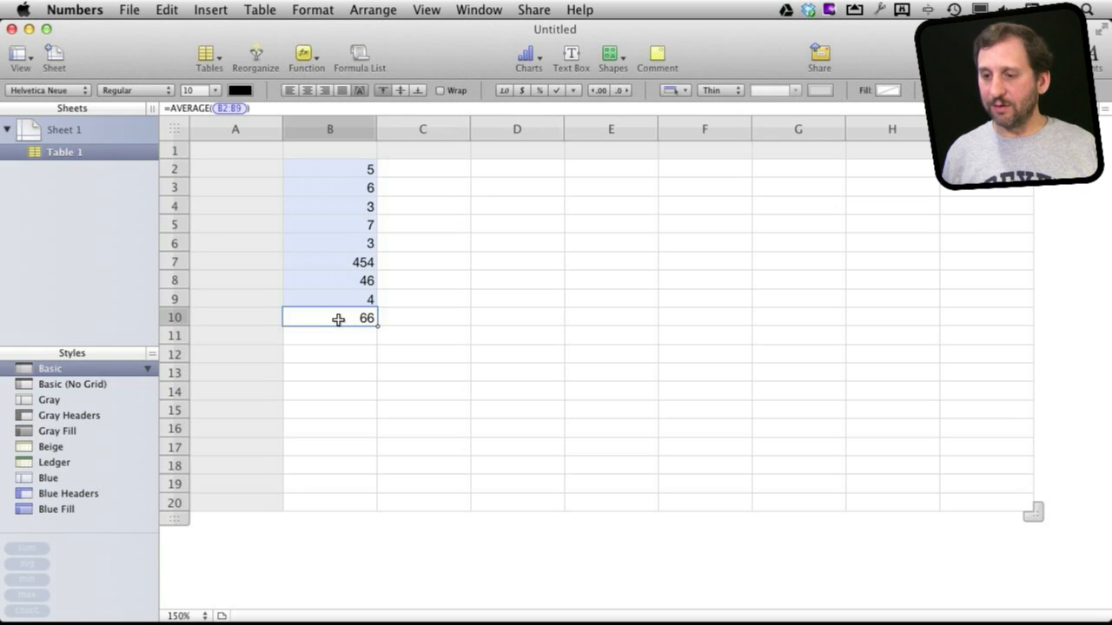
mouse_move(357, 201)
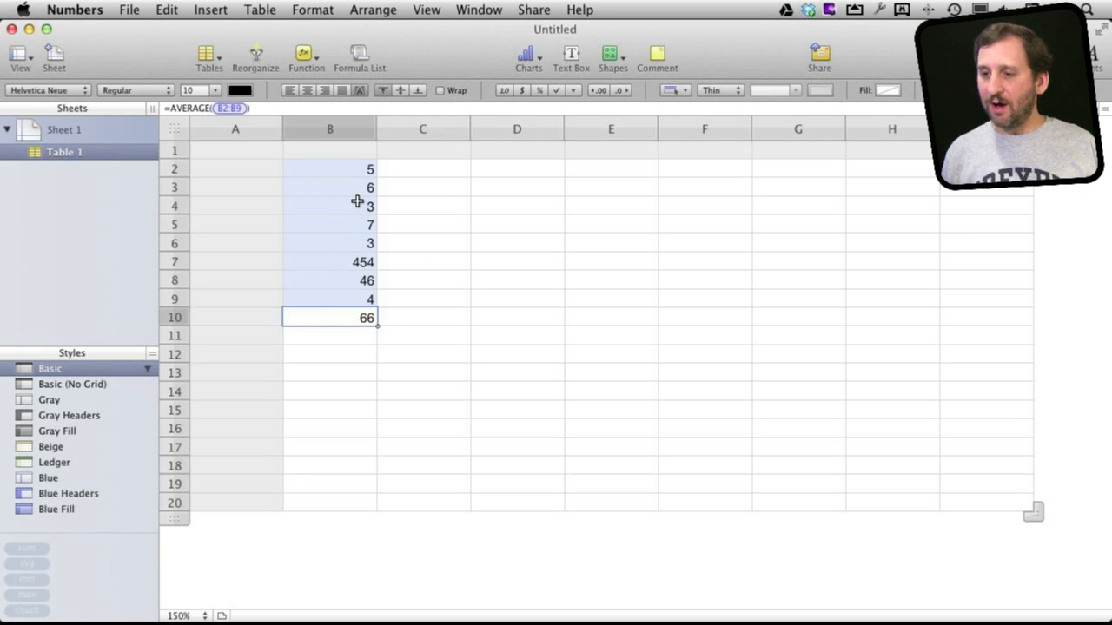
Clear the AVERAGE formula out of B10, leaving the eight values
click(366, 129)
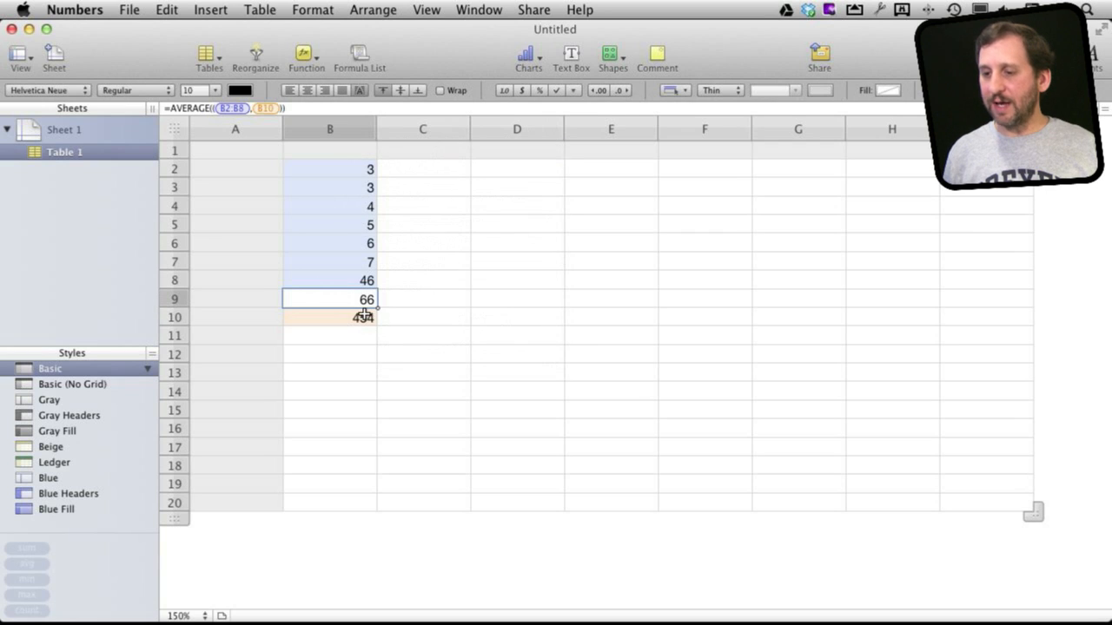
mouse_move(356, 265)
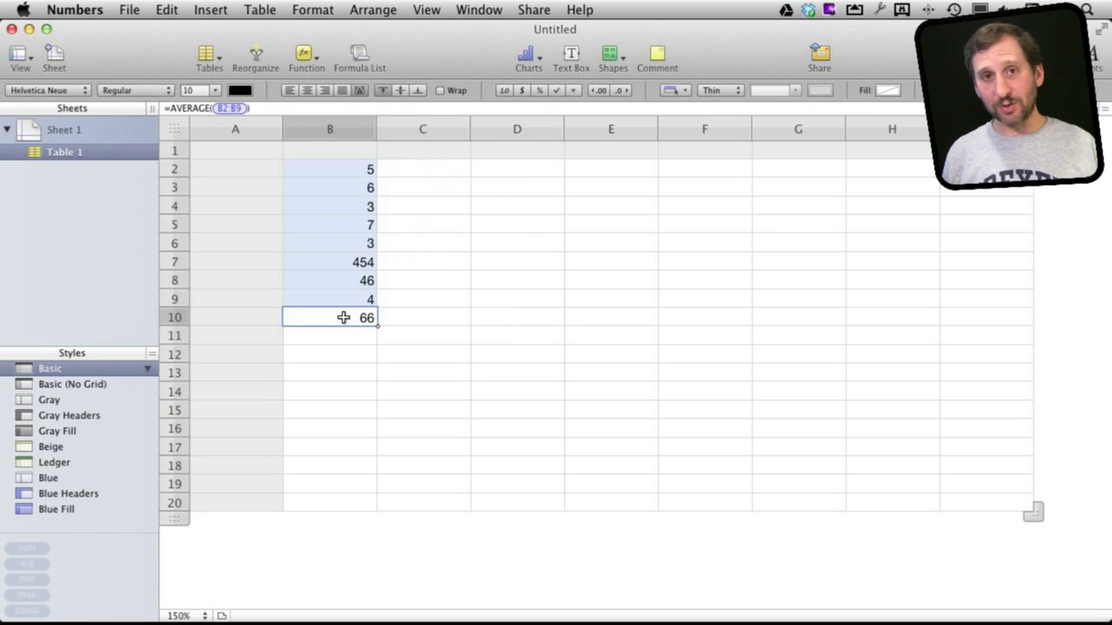
mouse_move(348, 285)
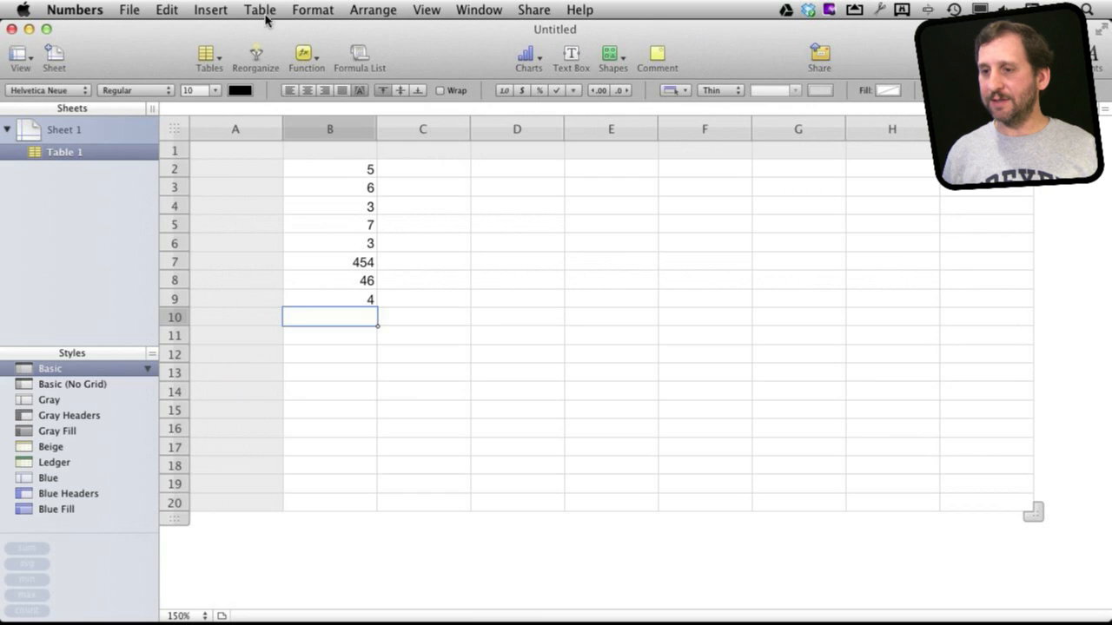
Add one footer row through Table > Footer Rows and select its column B cell
click(260, 10)
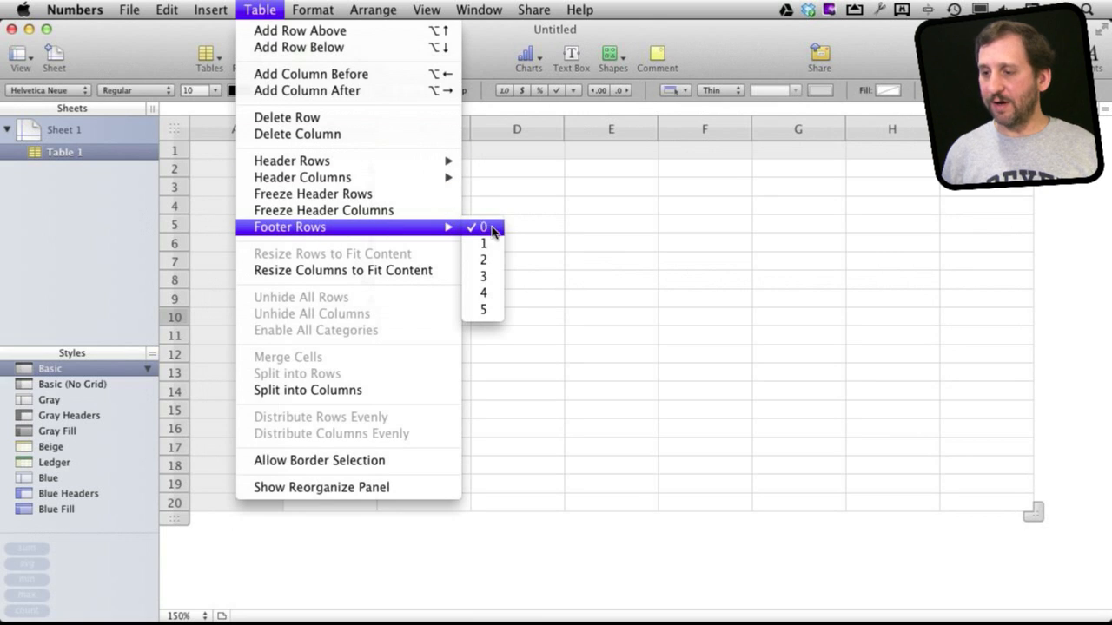
click(483, 226)
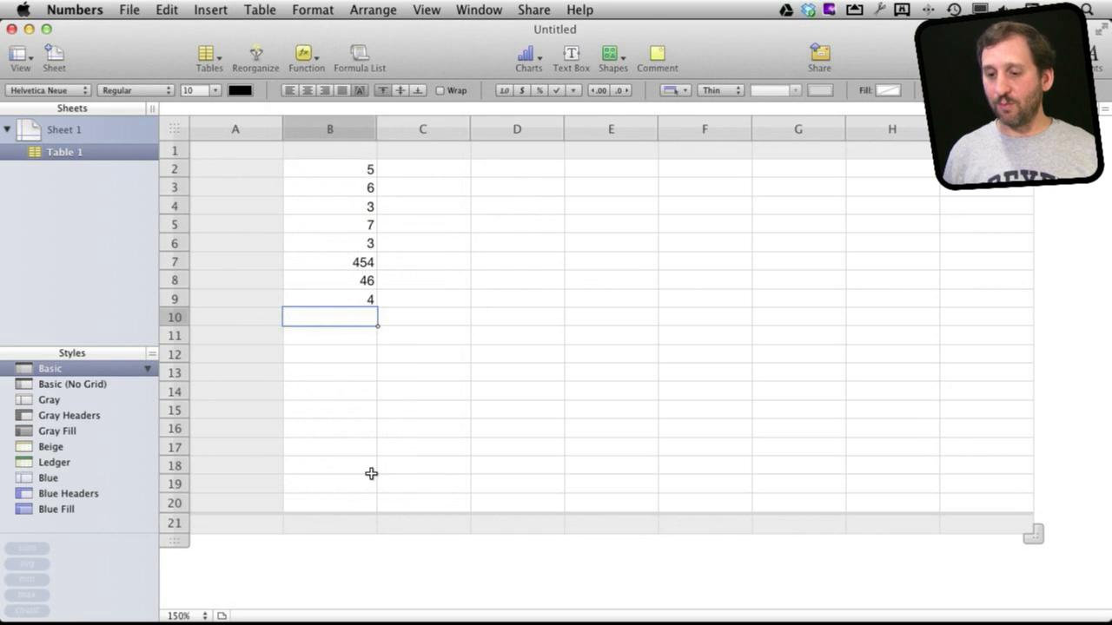
mouse_move(438, 522)
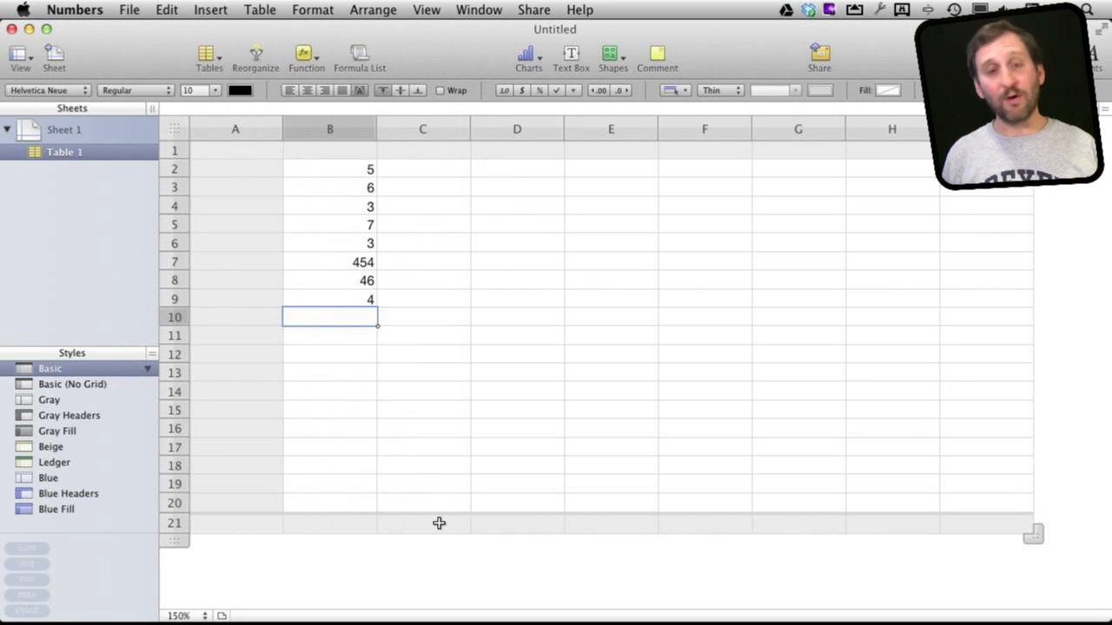
click(329, 523)
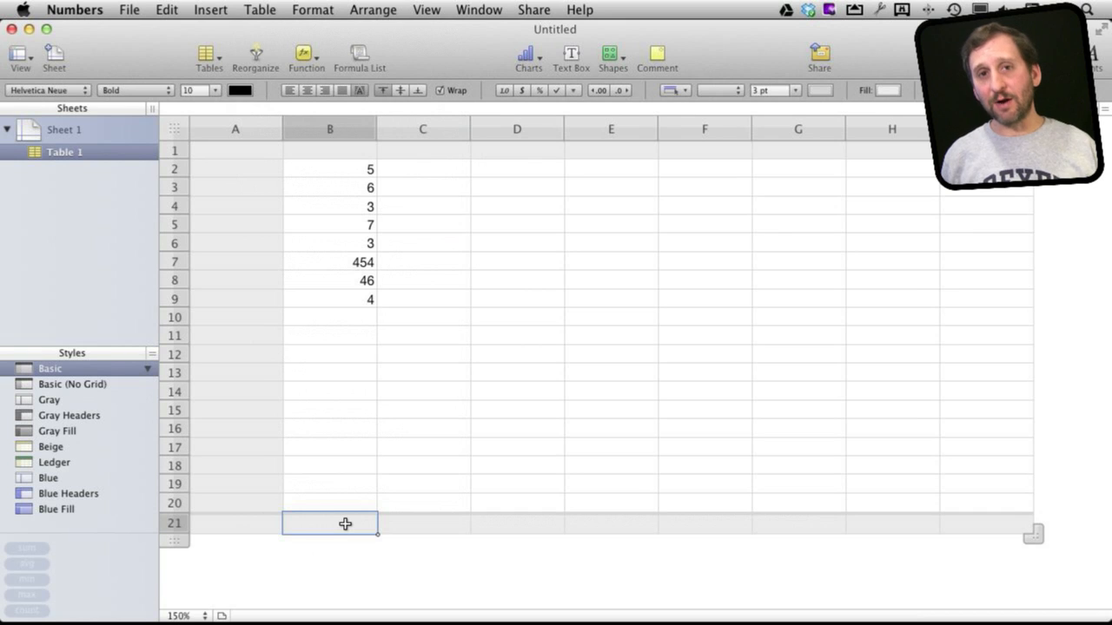
mouse_move(288, 105)
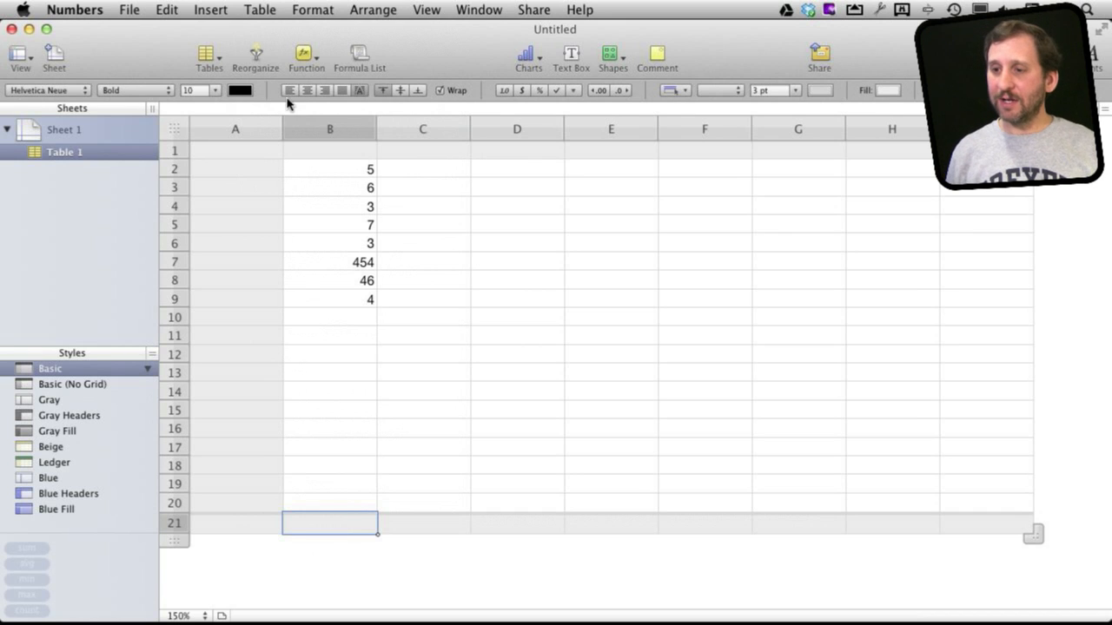
Set the column B footer to Average and add 56 and 33 below the numbers
click(306, 54)
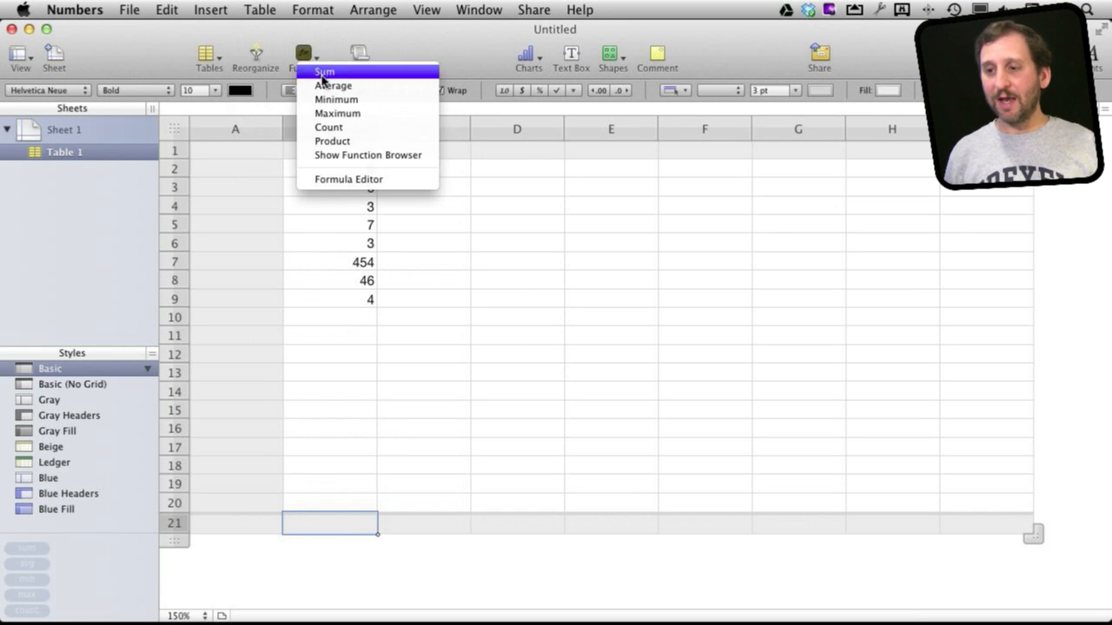
mouse_move(336, 99)
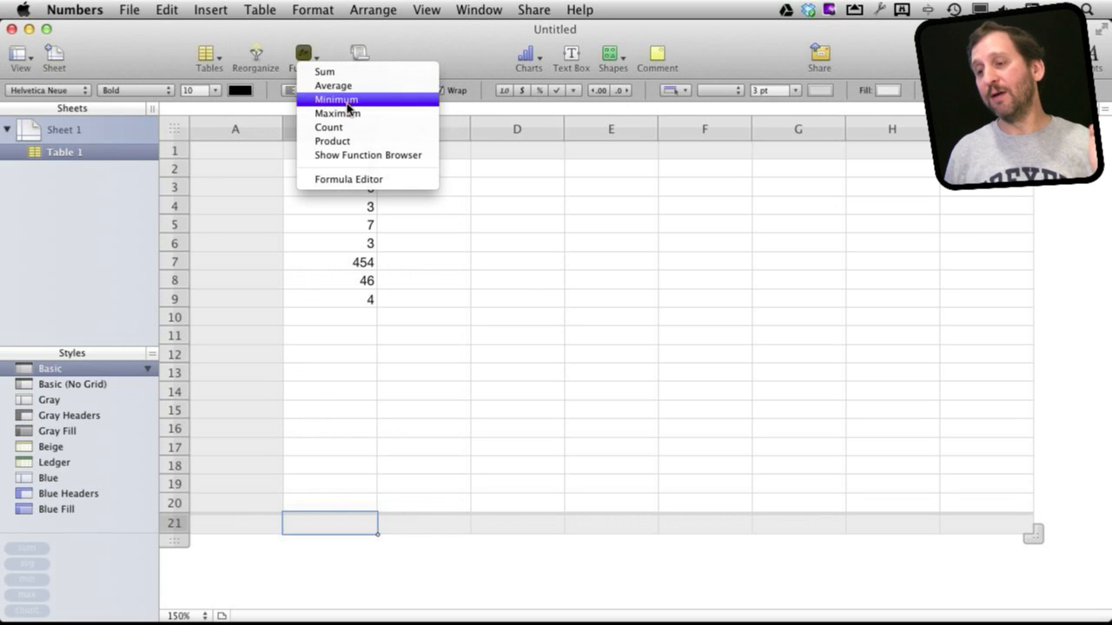
mouse_move(333, 85)
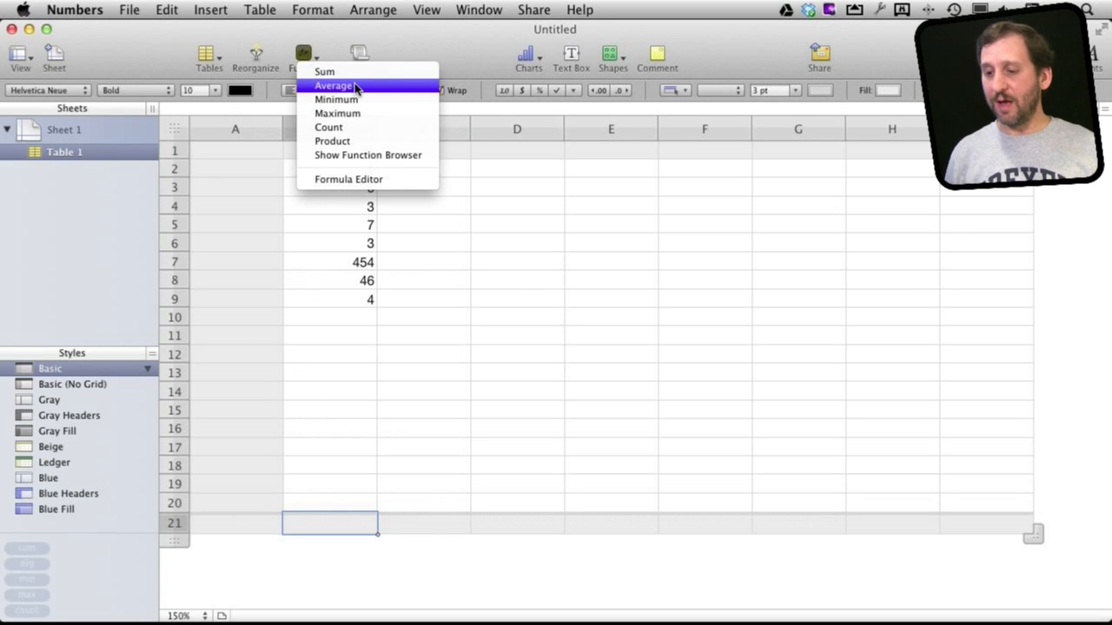
click(334, 85)
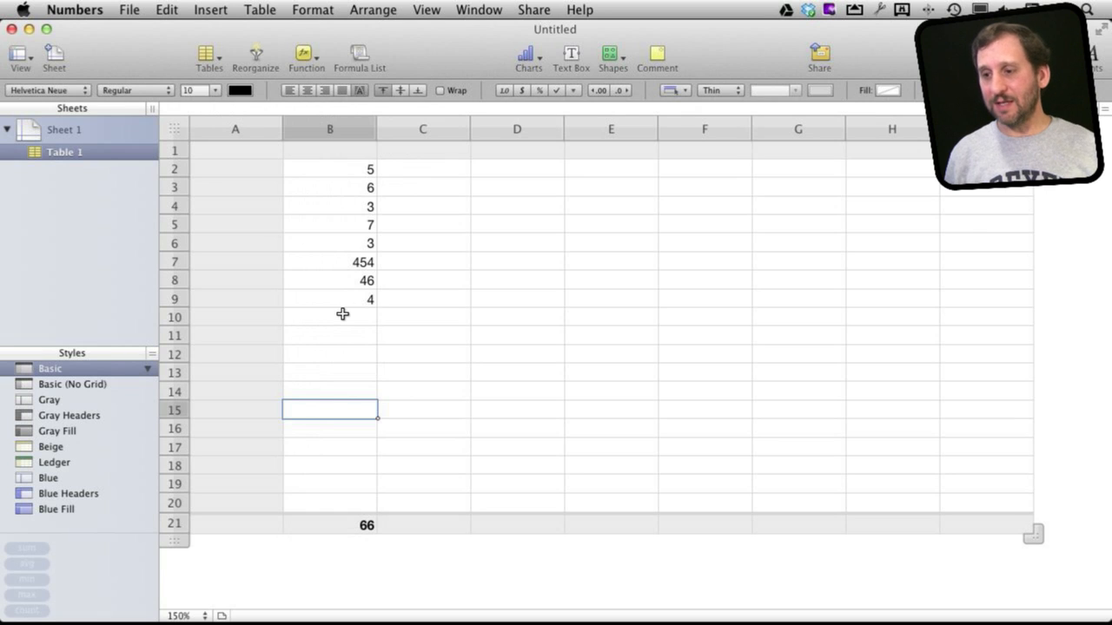
click(329, 316)
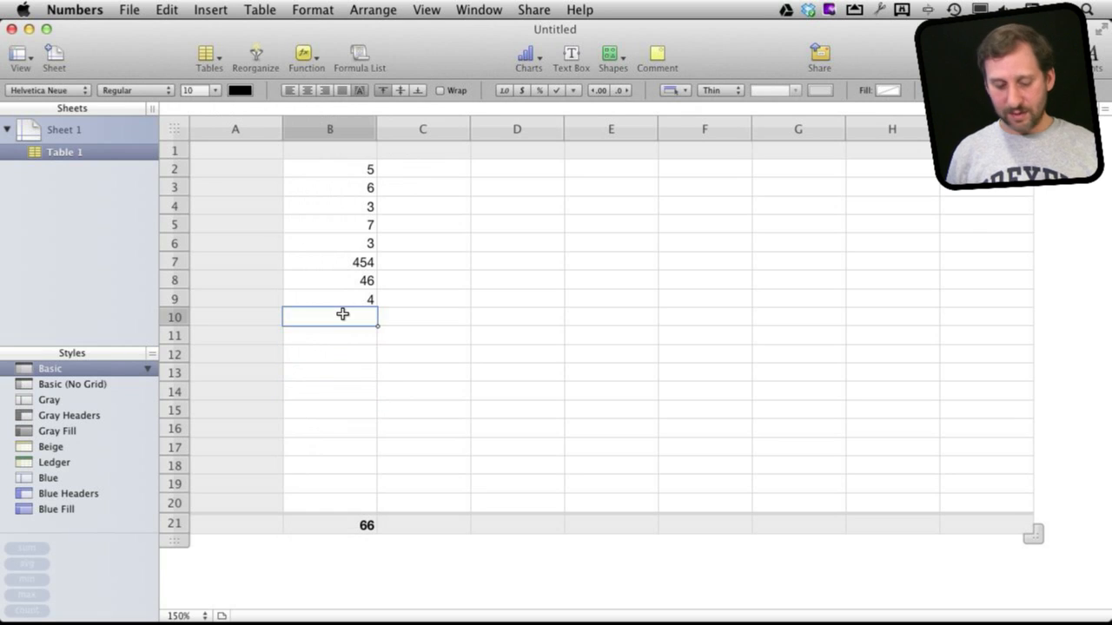
text(56)
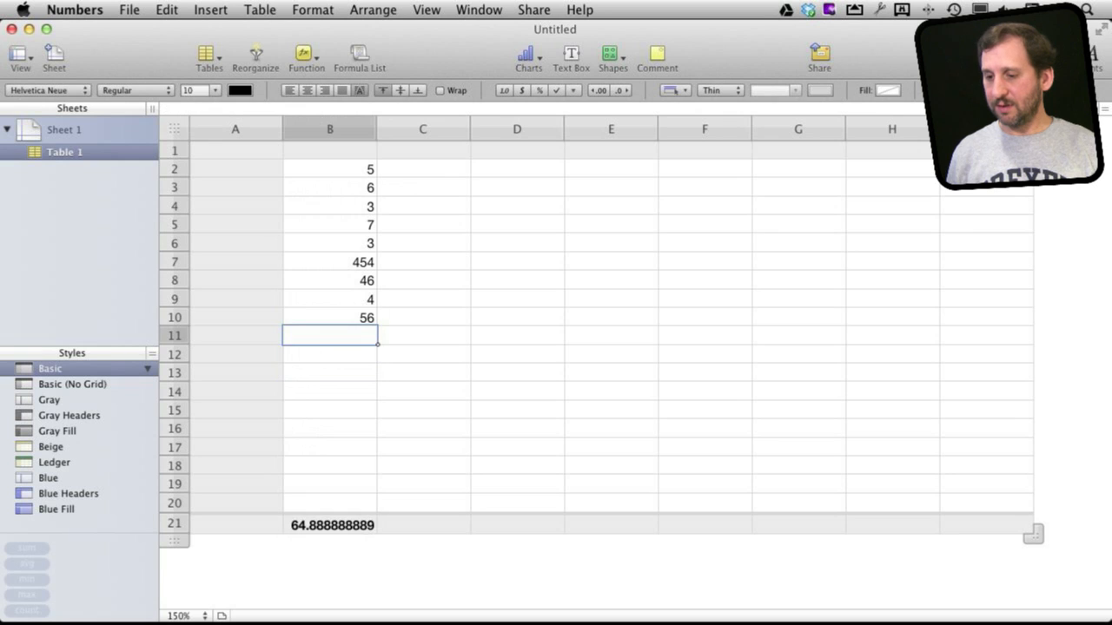
text(33)
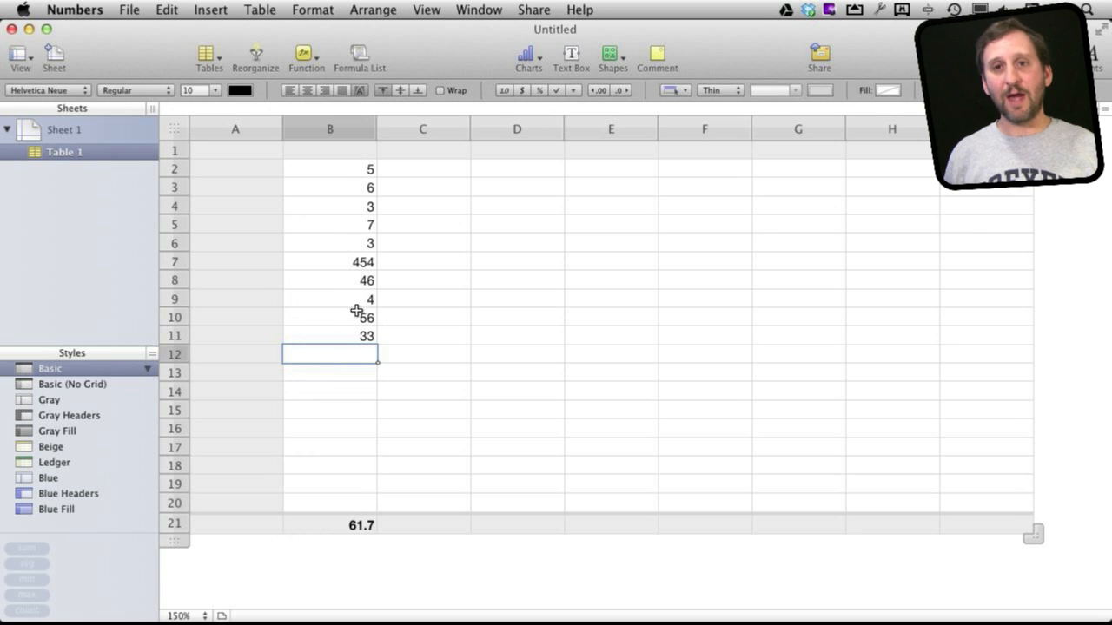
mouse_move(412, 54)
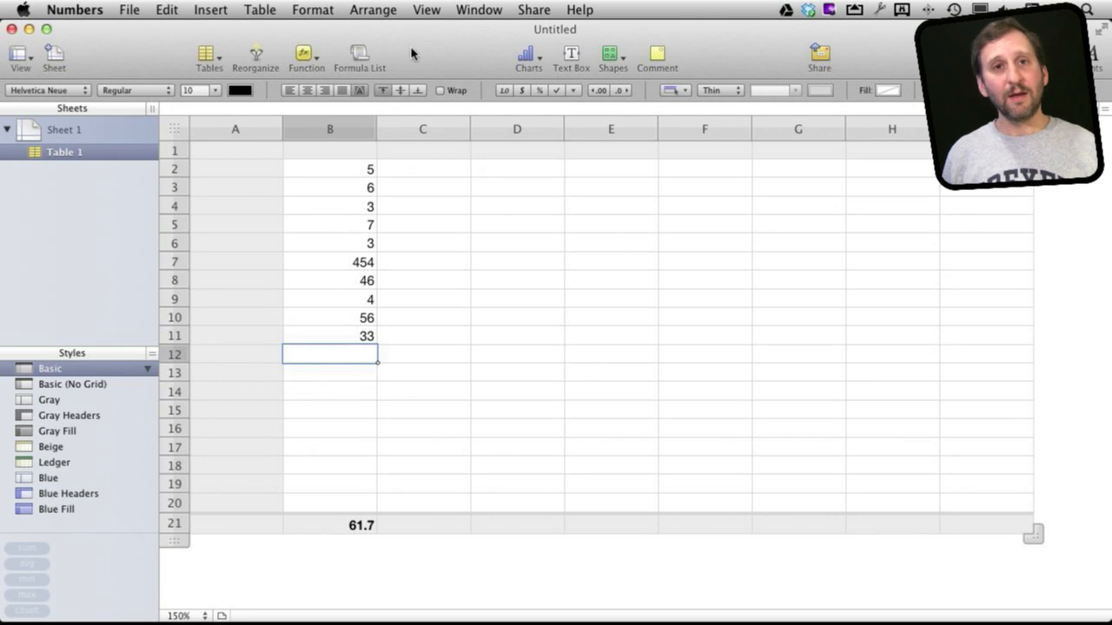
Sort column B ascending, then select the column's cells and the footer cell
click(367, 128)
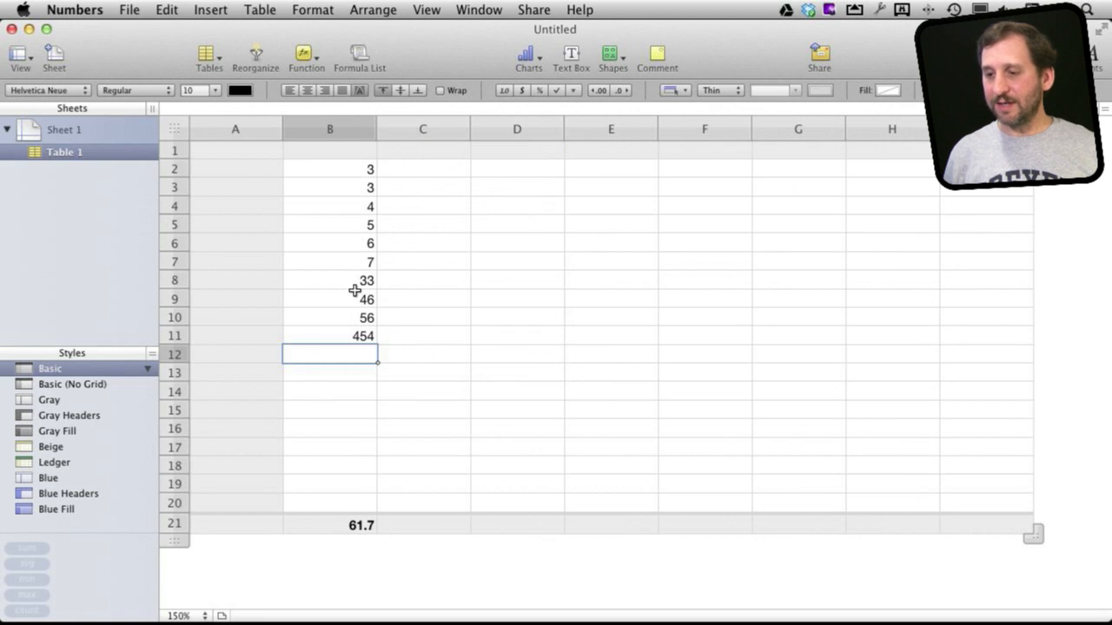
mouse_move(354, 244)
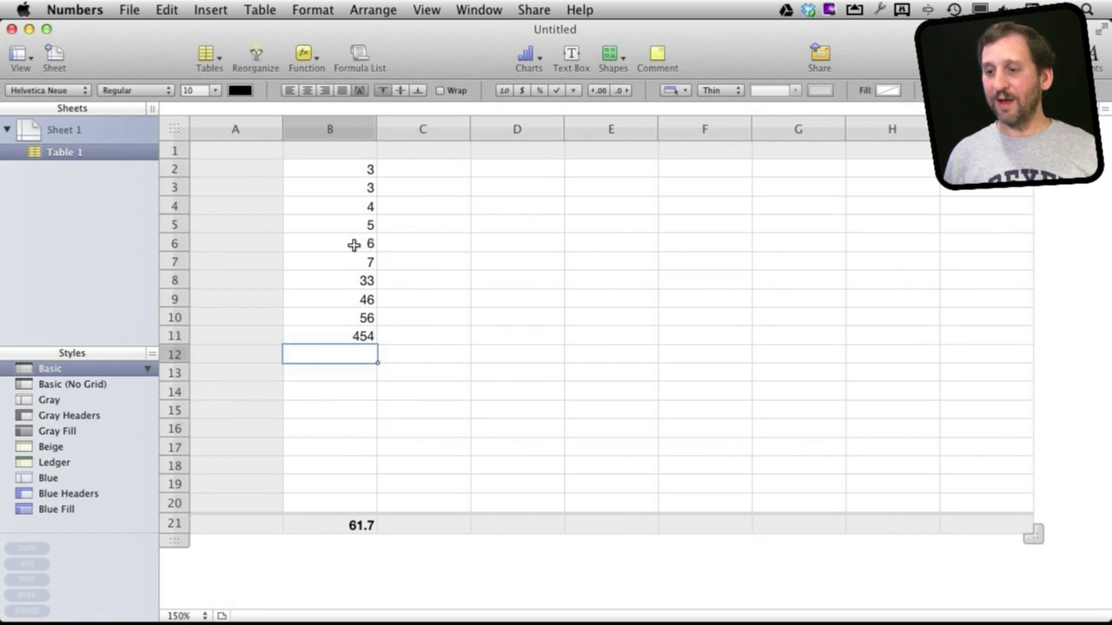
click(330, 169)
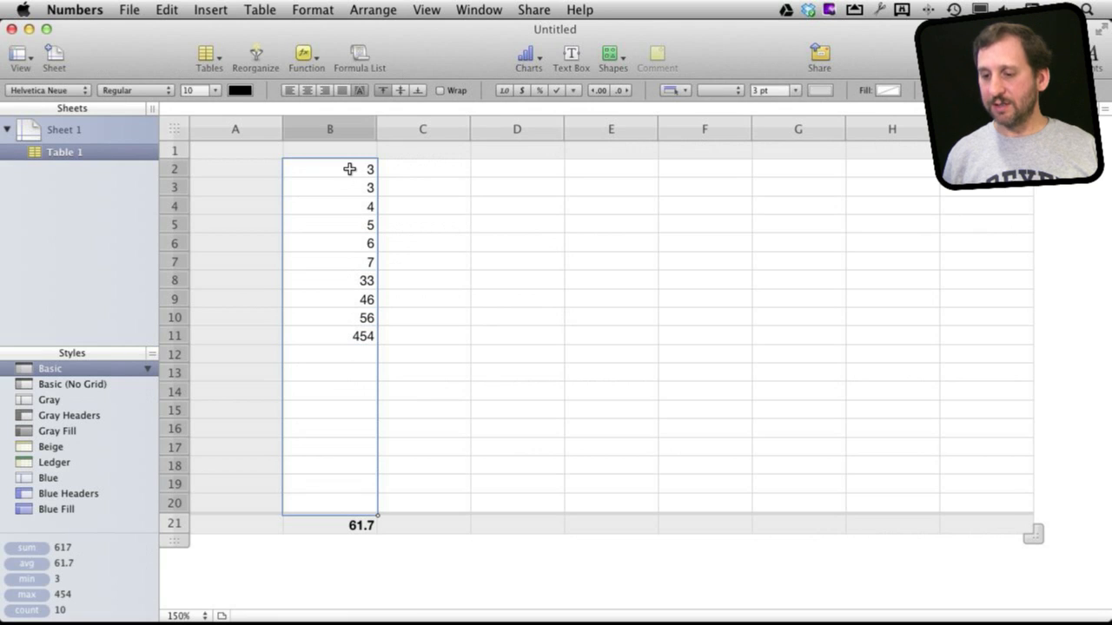
mouse_move(349, 526)
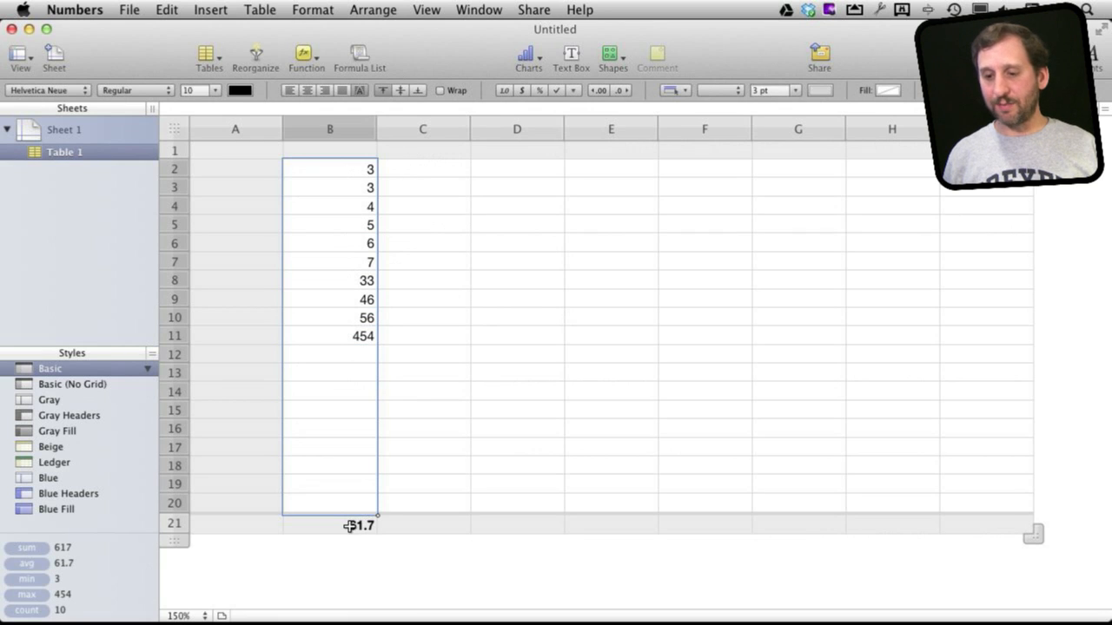
click(258, 10)
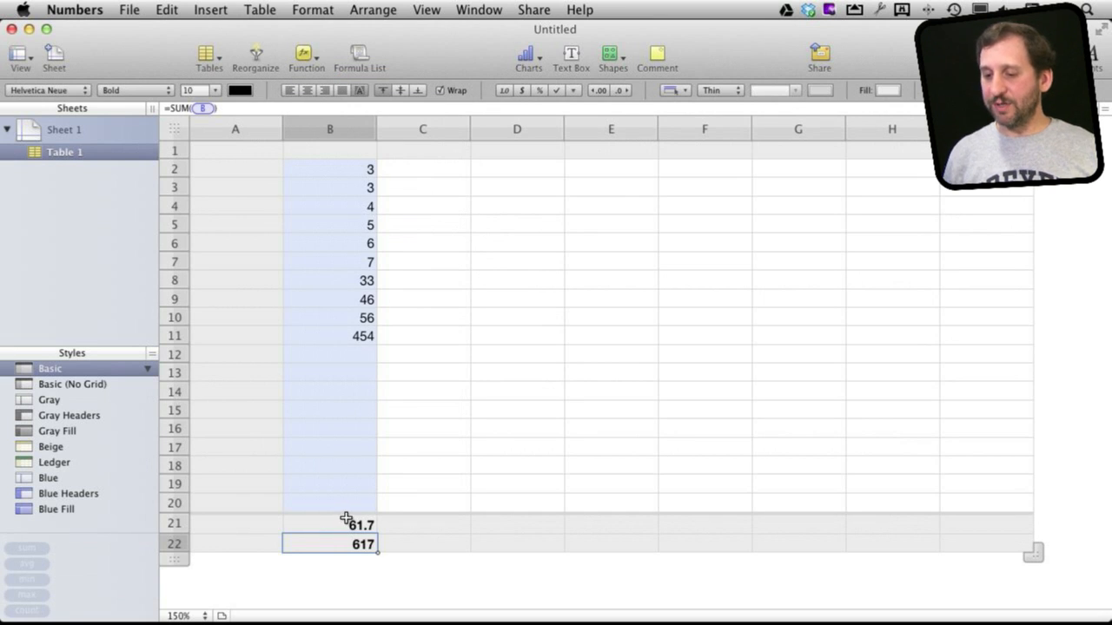
mouse_move(364, 239)
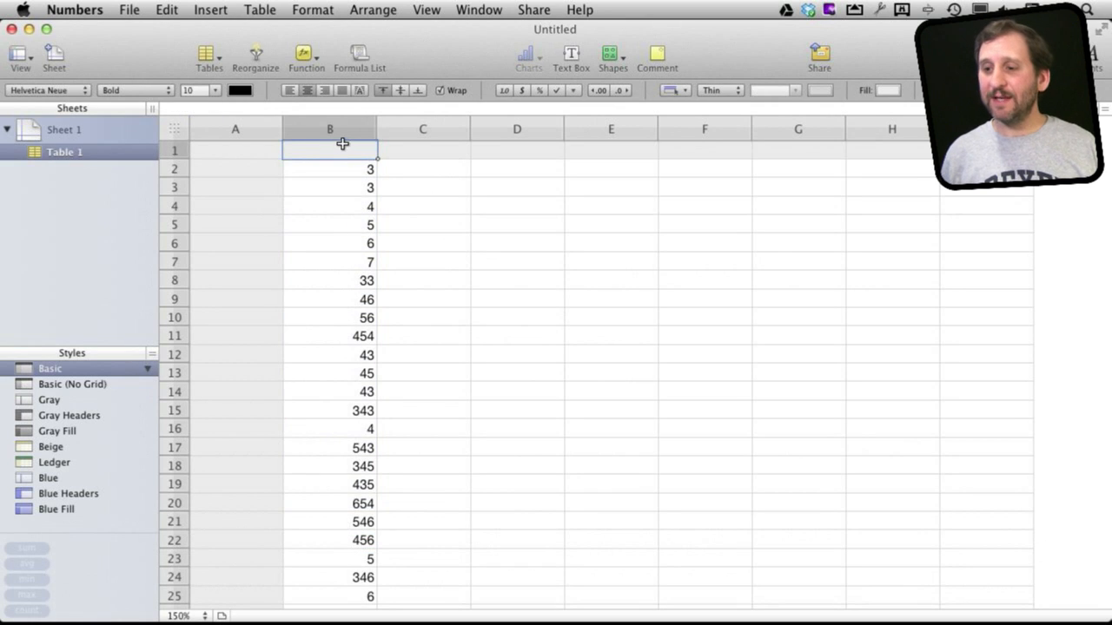
mouse_move(441, 147)
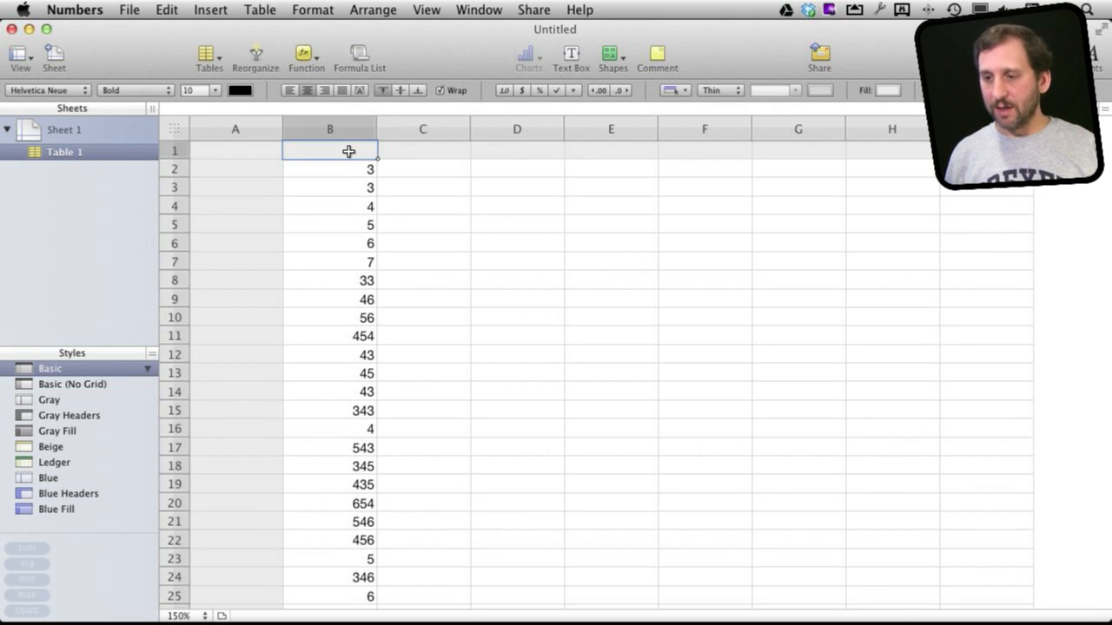
Enter the header 'My Numbers' in cell B1
text(My Numbers)
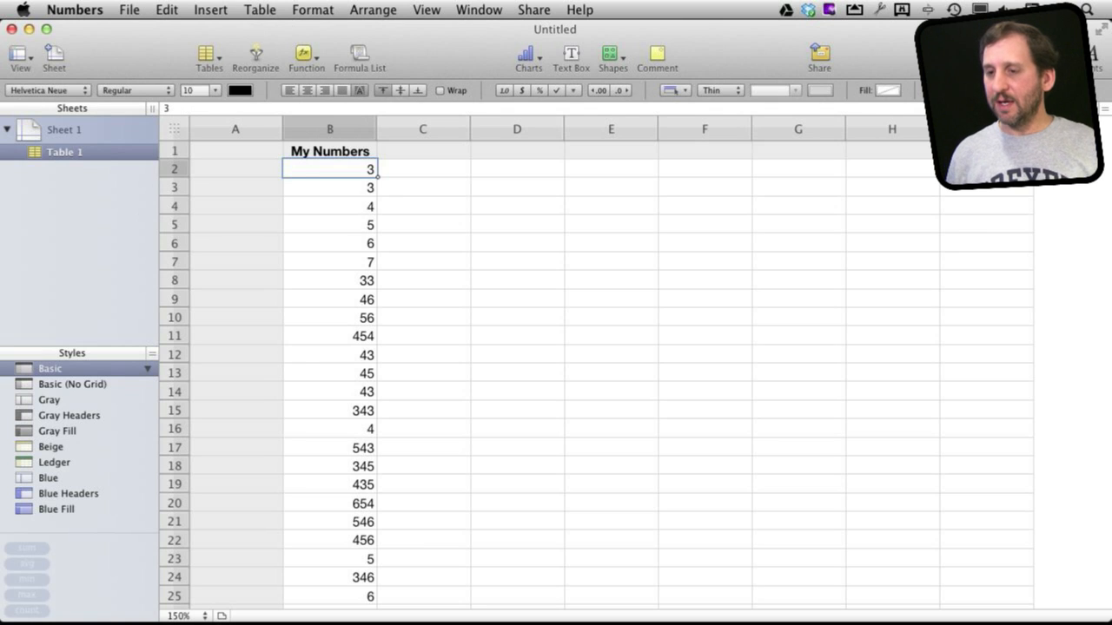
click(259, 9)
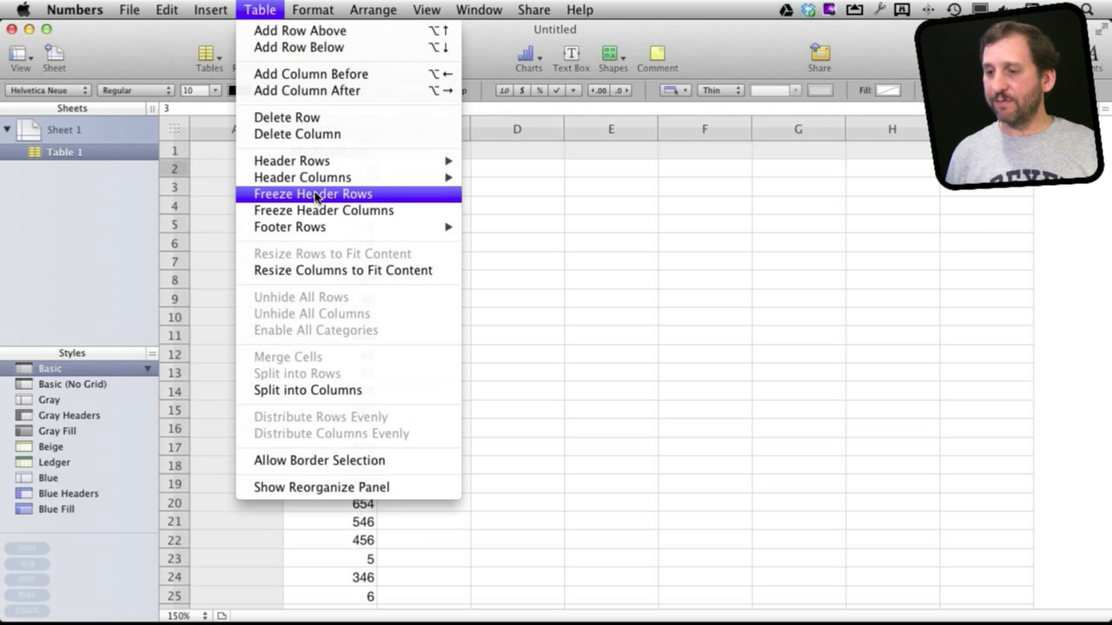
Freeze the header row and scroll up and down to confirm it stays fixed
click(313, 194)
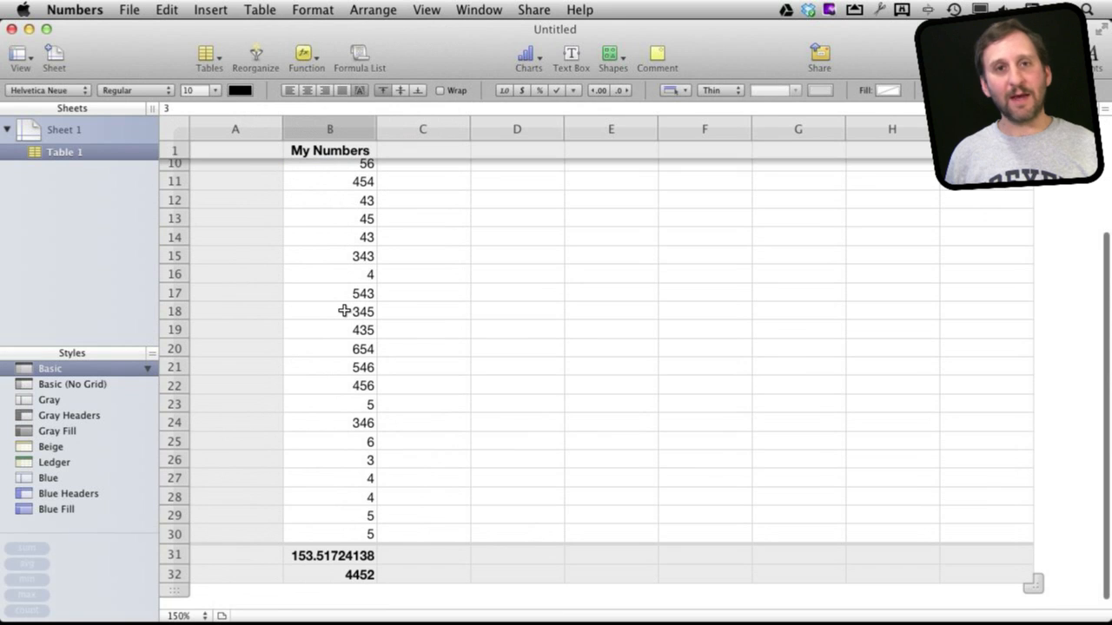
scroll(up, 3)
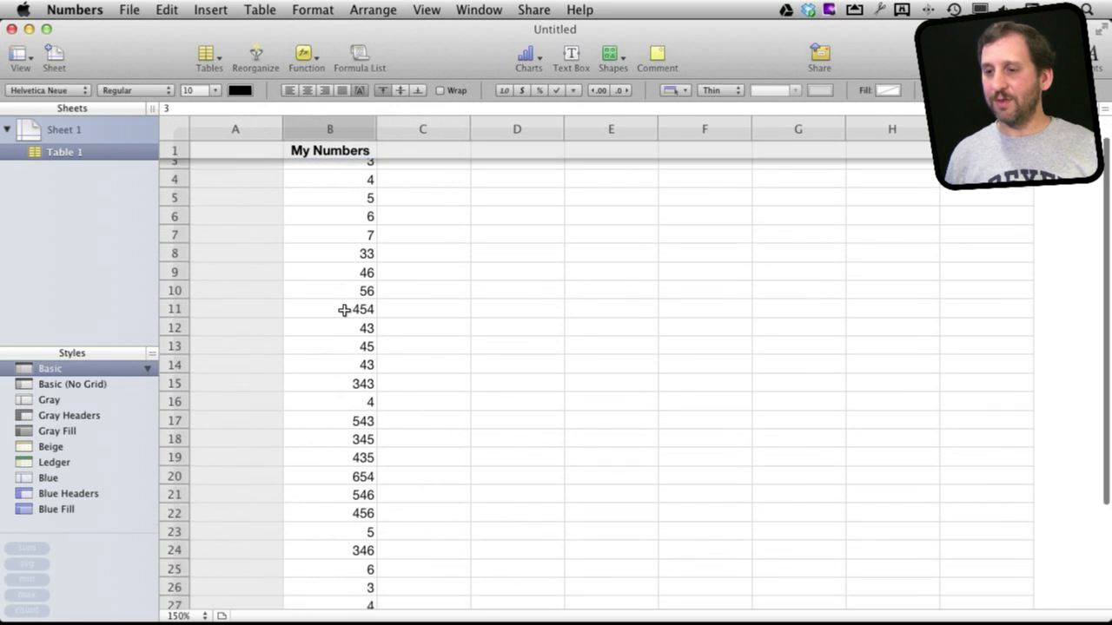
scroll(down, 3)
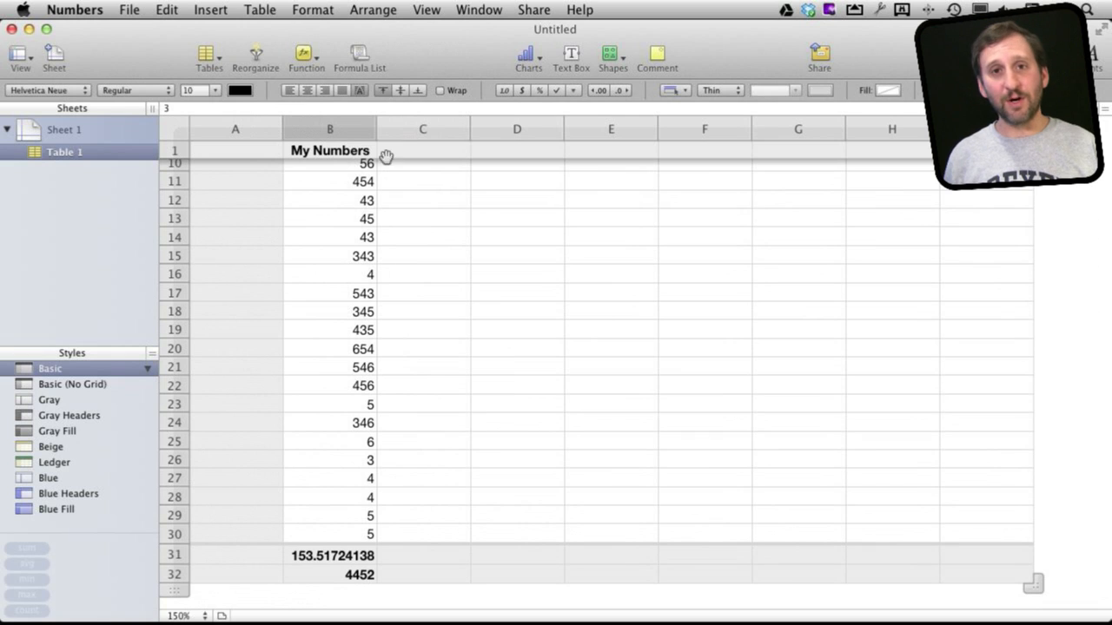
mouse_move(310, 143)
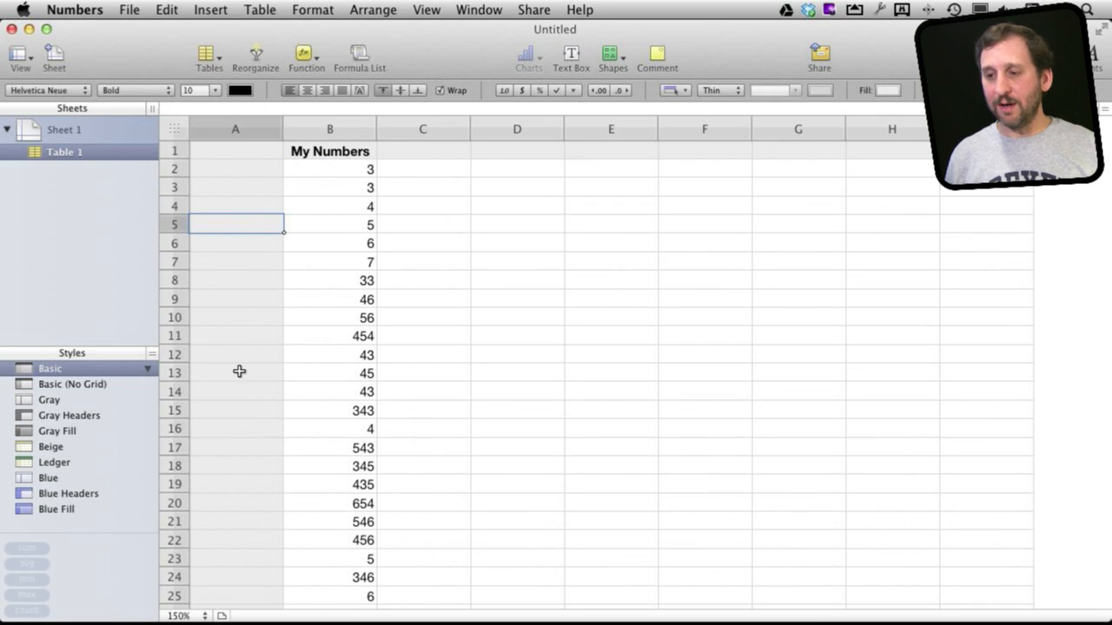
mouse_move(876, 319)
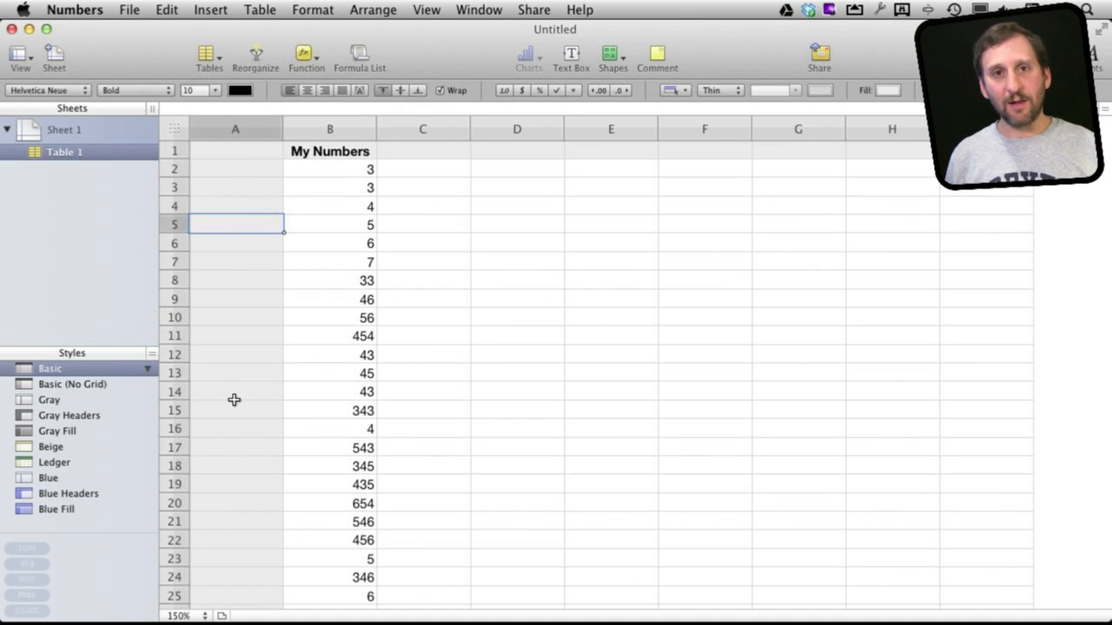
mouse_move(909, 284)
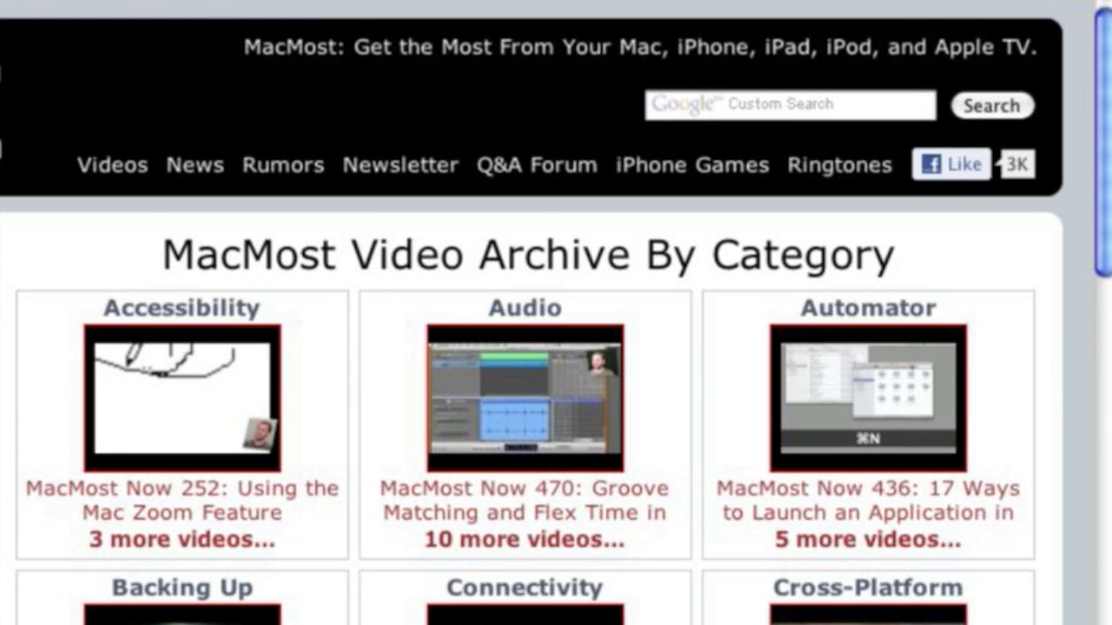
Scroll the MacMost archive down to categories like Graphics, Hardware, iCal and iMovie
scroll(down, 3)
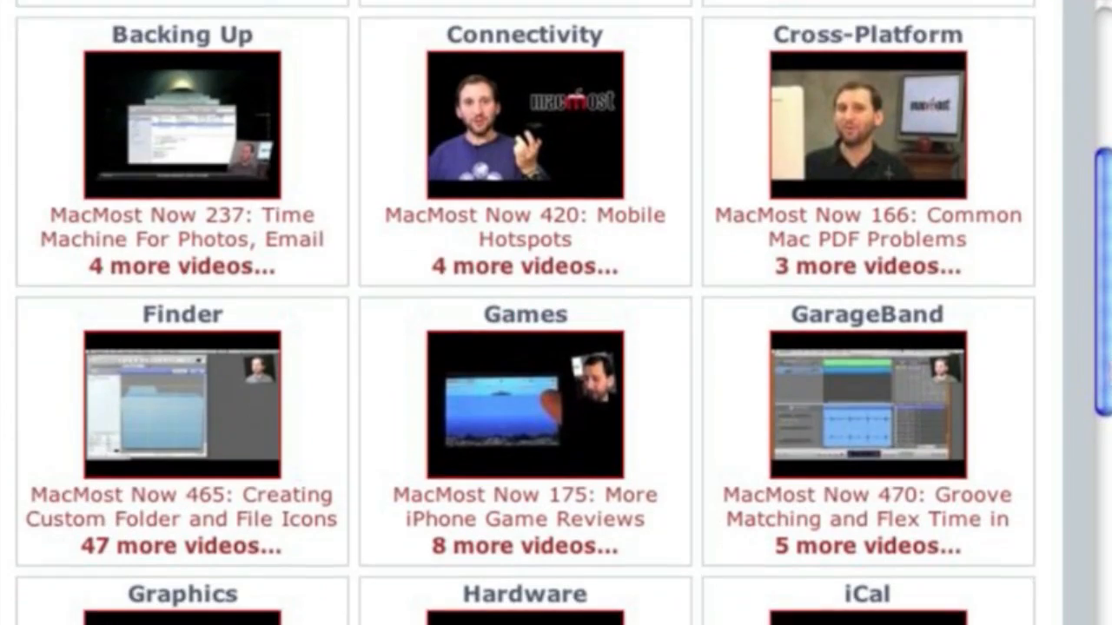
scroll(down, 3)
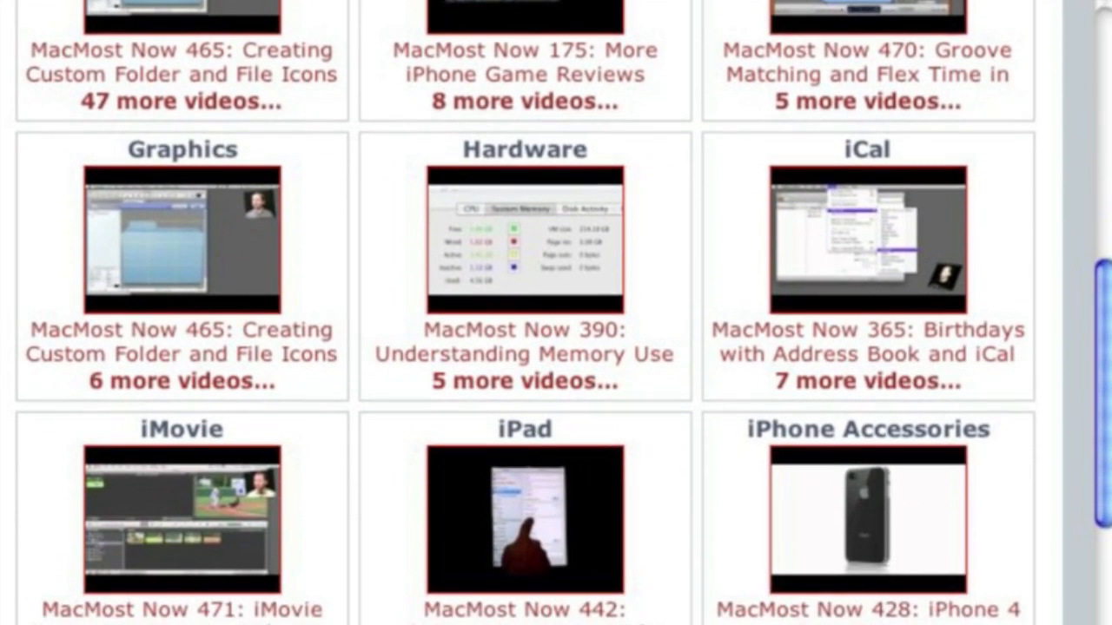